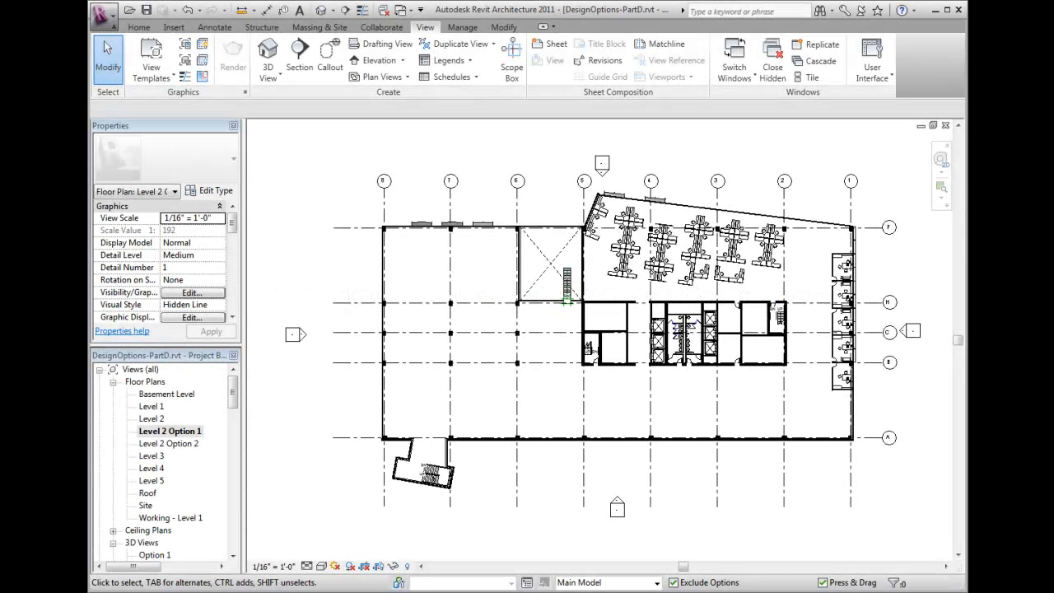
{"action": "mouse_move", "coordinate": [330, 66]}
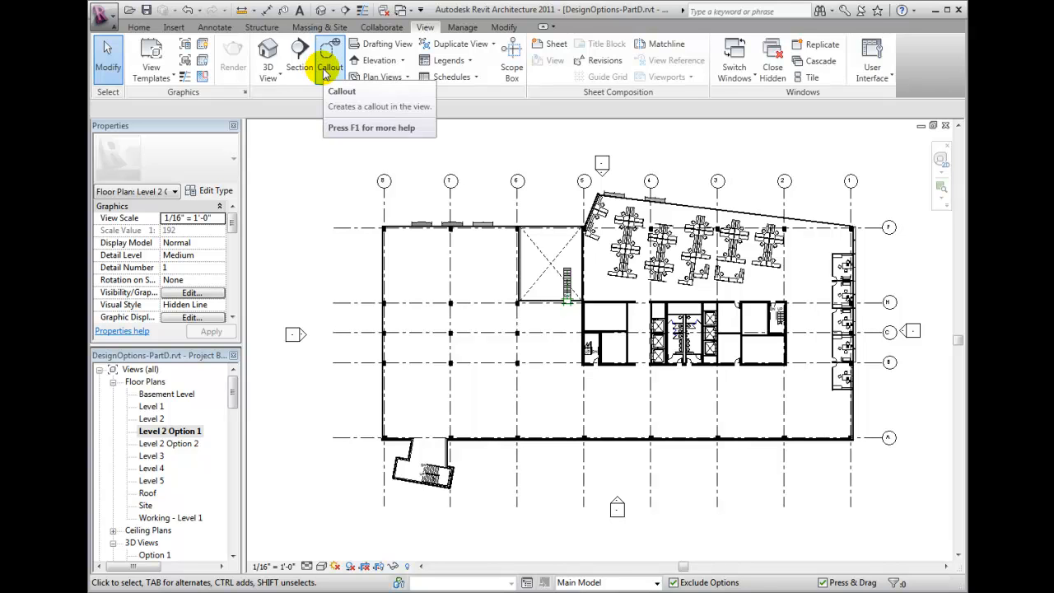
{"action": "mouse_move", "coordinate": [425, 112]}
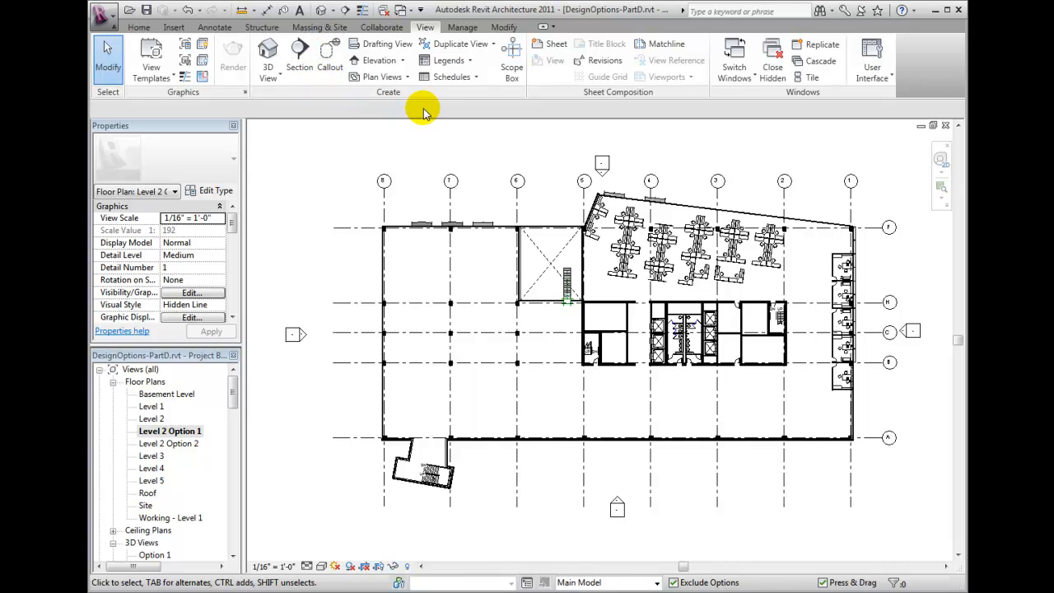
{"action": "mouse_move", "coordinate": [429, 112]}
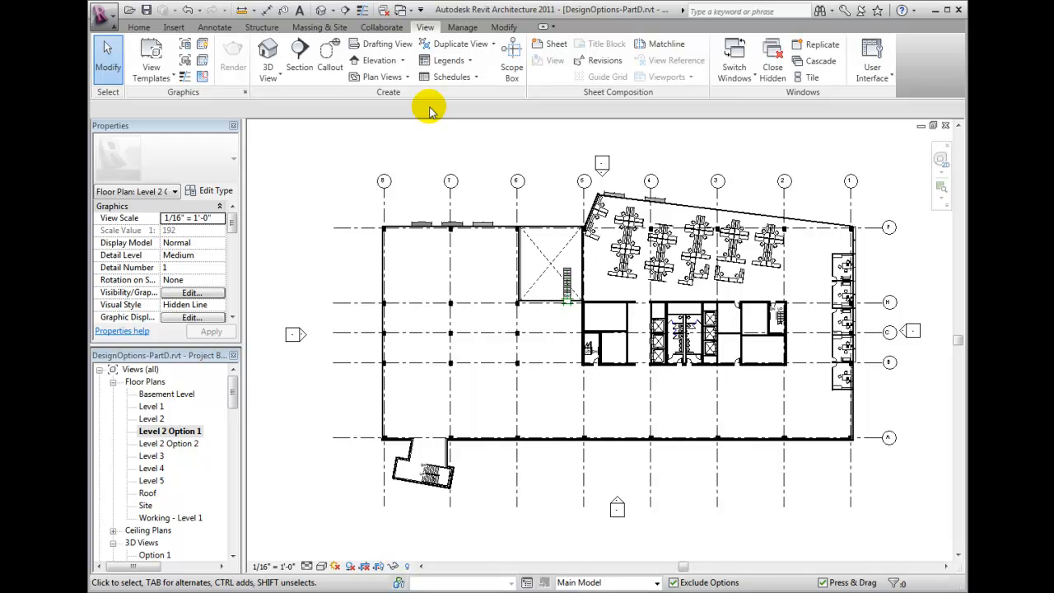
Switch the ribbon to the Home tools for building and modelling.
{"action": "left_click", "coordinate": [138, 27]}
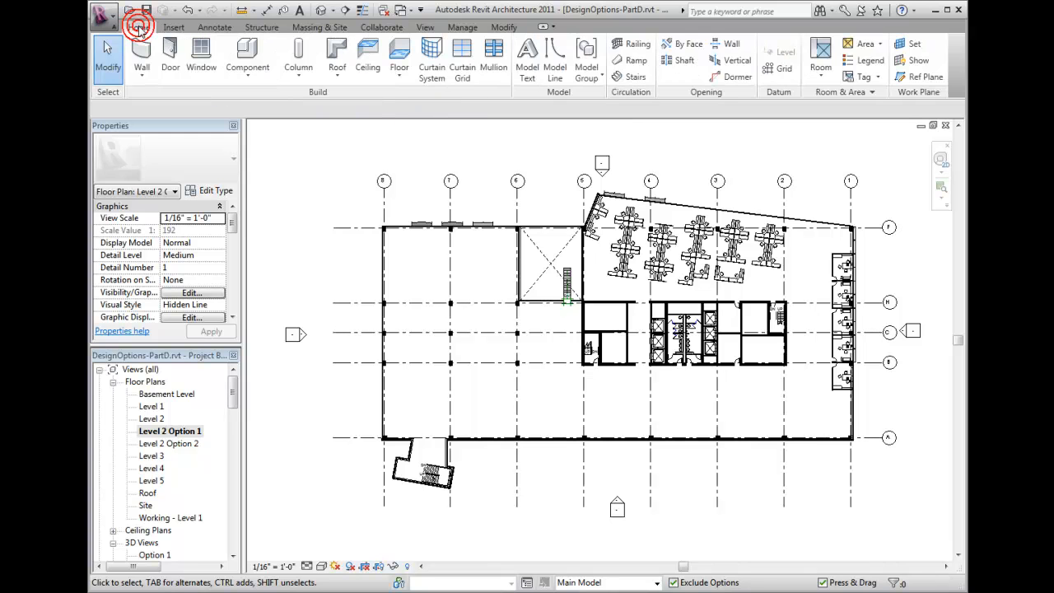
{"action": "left_click", "coordinate": [138, 27]}
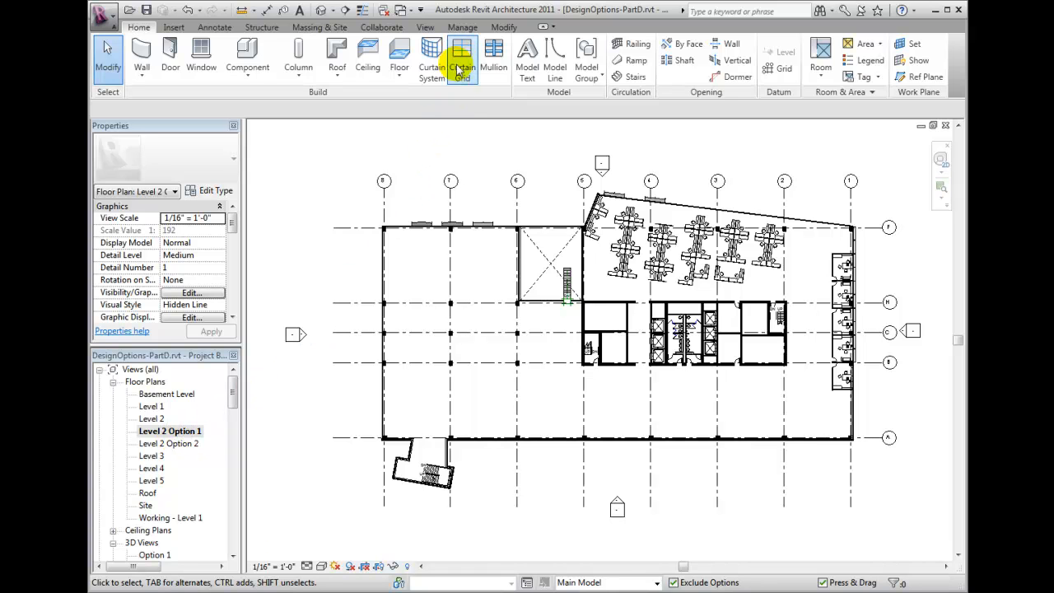
From the Manage ribbon's Design Options list, set Closed - Option 1 as the option being edited.
{"action": "left_click", "coordinate": [461, 26]}
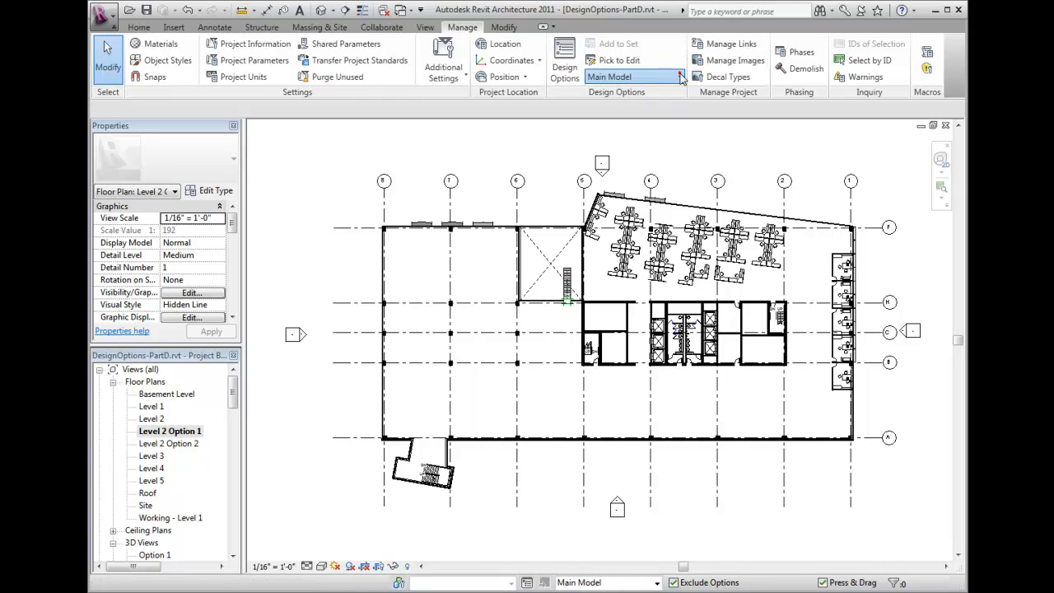
{"action": "left_click", "coordinate": [680, 78]}
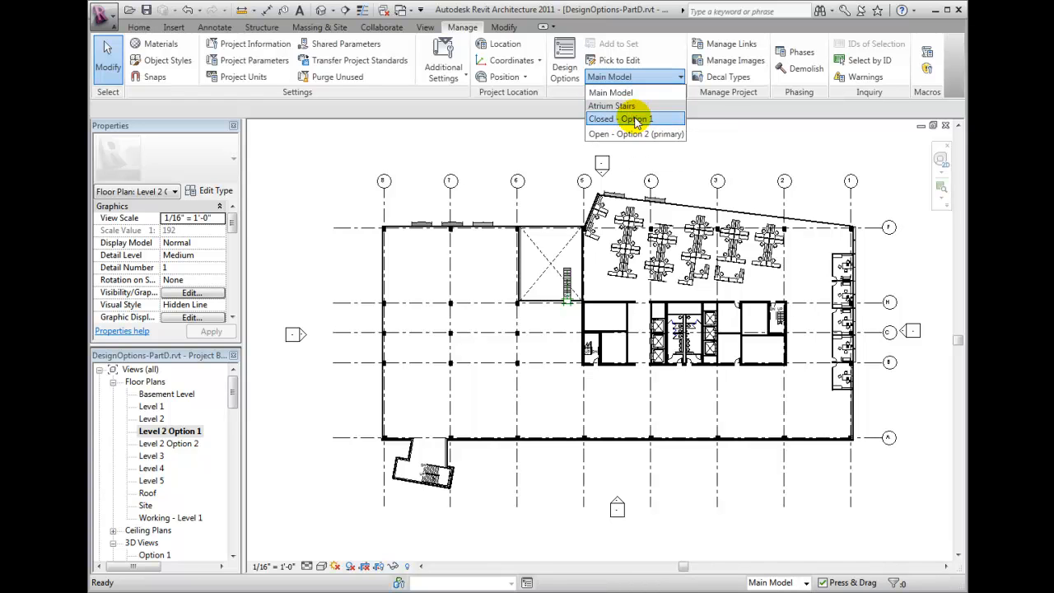
{"action": "left_click", "coordinate": [634, 119]}
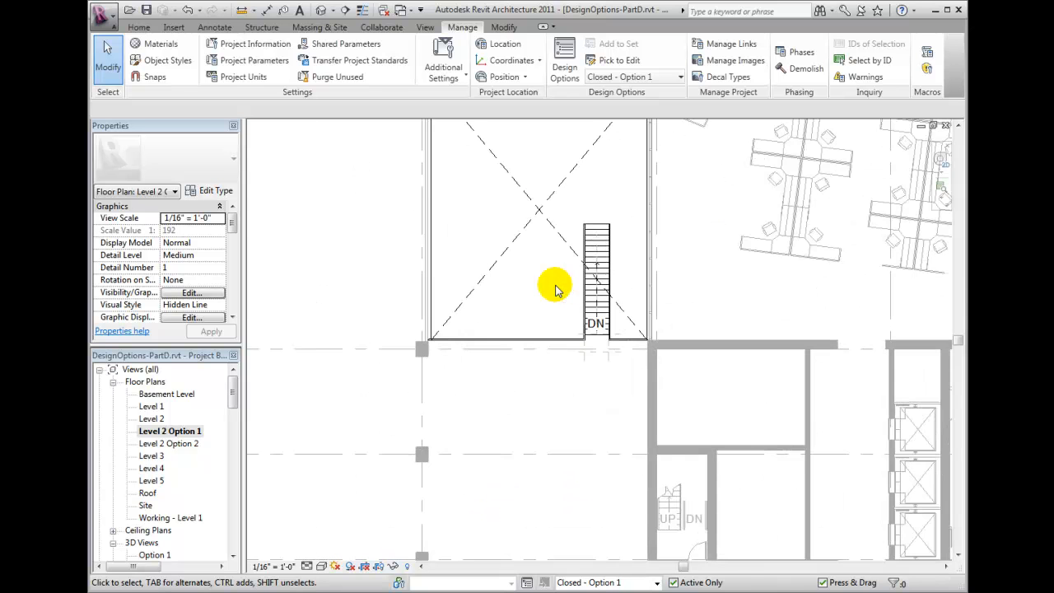
Place a building section through the atrium stair and adjust its extent across the plan.
{"action": "scroll", "scroll_direction": "down", "scroll_amount": 3}
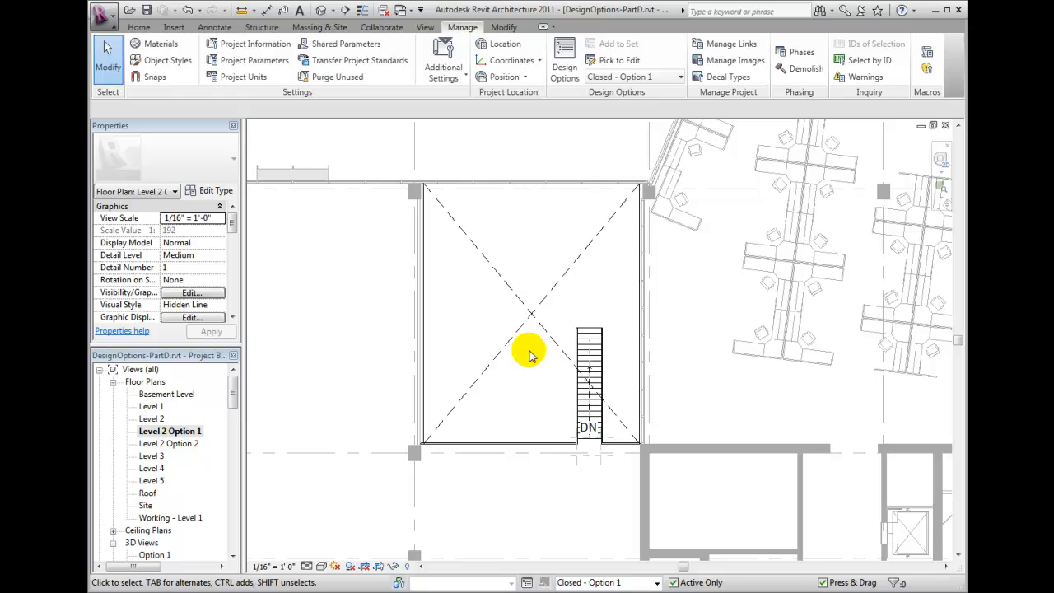
{"action": "left_click", "coordinate": [425, 26]}
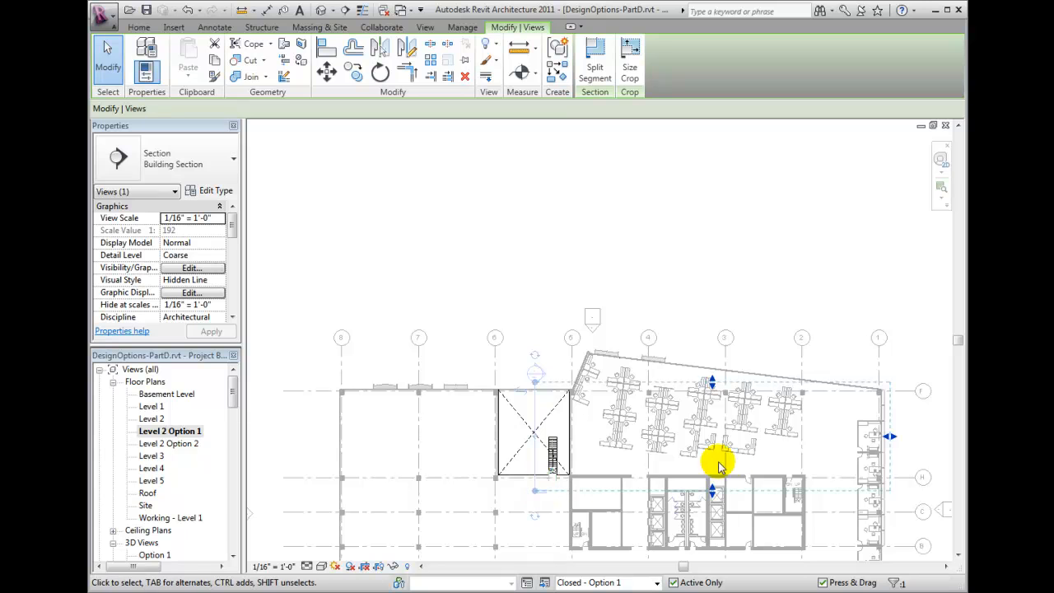
{"action": "left_click_drag", "start_coordinate": [718, 464], "coordinate": [601, 458]}
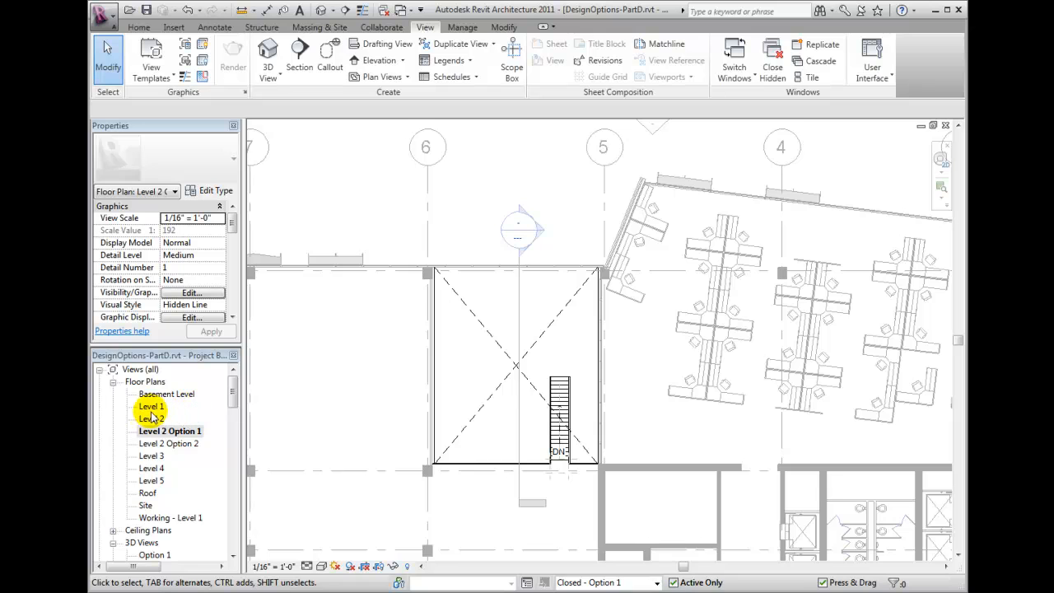
Return to the Level 2 floor plan and set Design Options back to Main Model.
{"action": "double_click", "coordinate": [151, 418]}
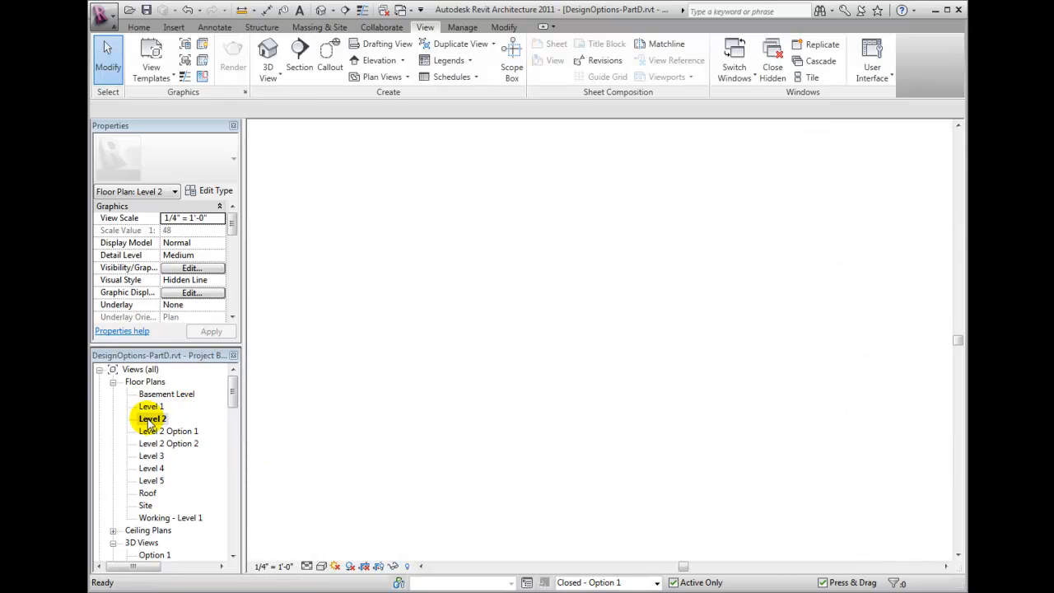
{"action": "double_click", "coordinate": [151, 419]}
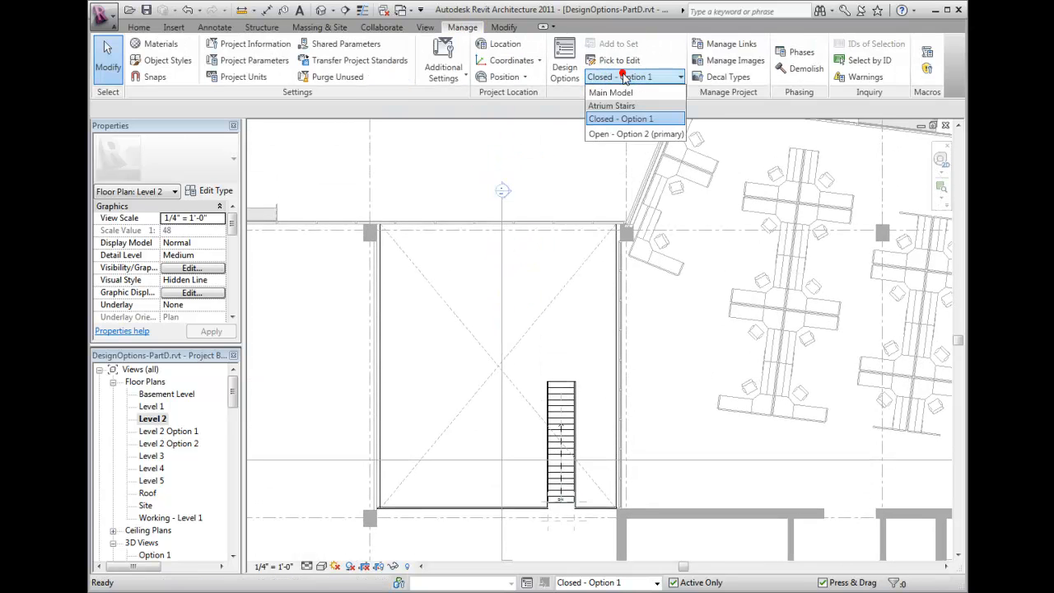
{"action": "left_click", "coordinate": [611, 92]}
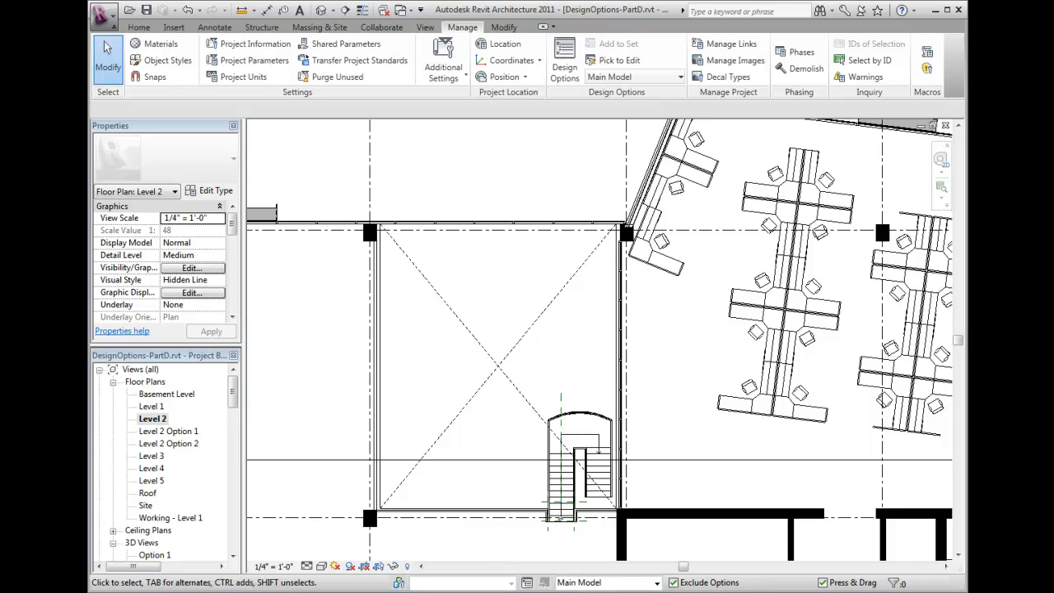
{"action": "mouse_move", "coordinate": [128, 397]}
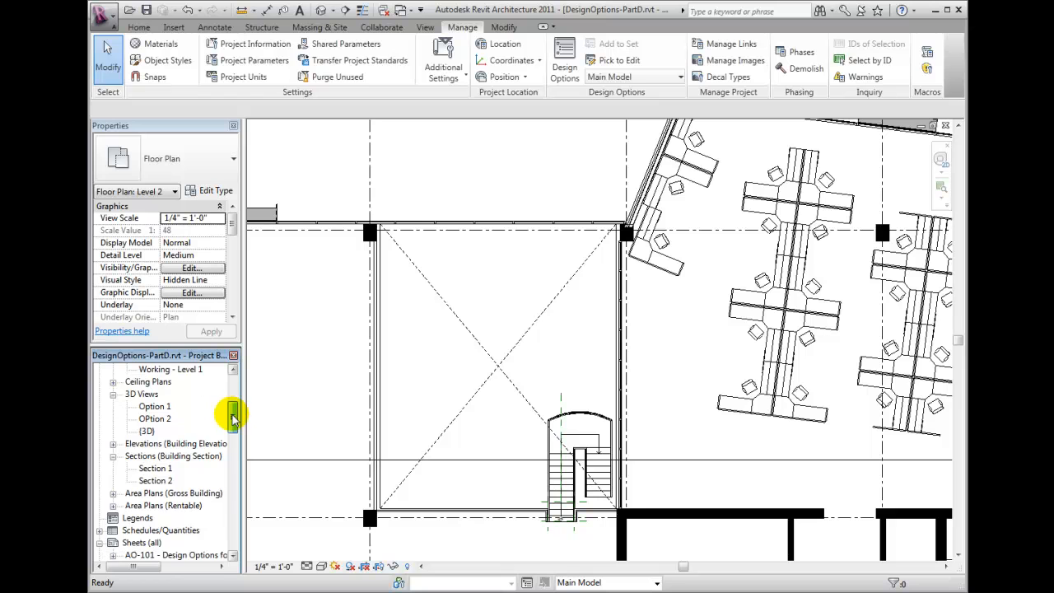
Open Section 2 from the Project Browser and bring up its Visibility/Graphic Overrides.
{"action": "left_click", "coordinate": [155, 481]}
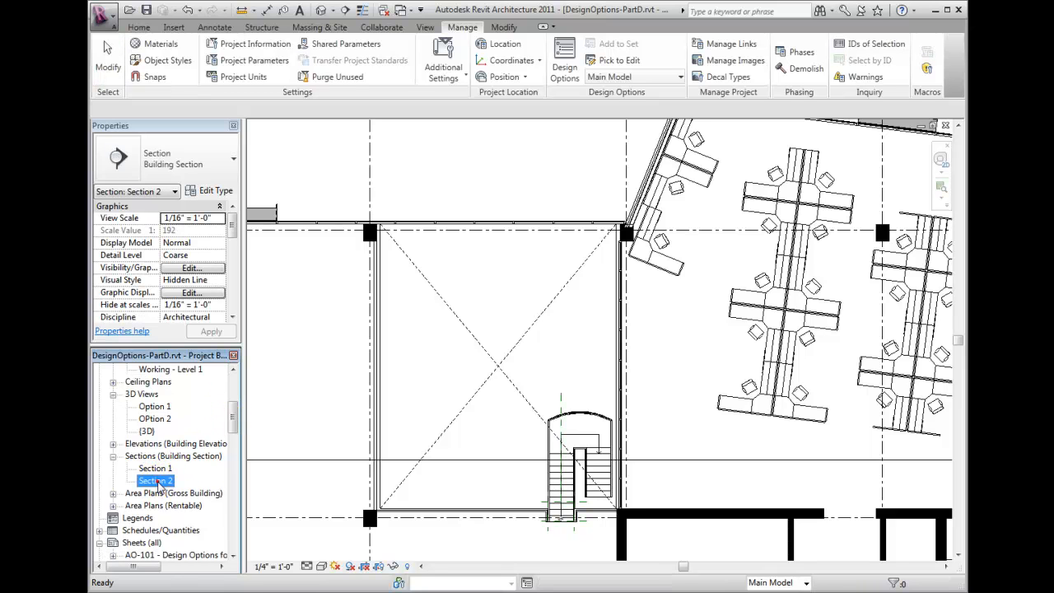
{"action": "double_click", "coordinate": [154, 481]}
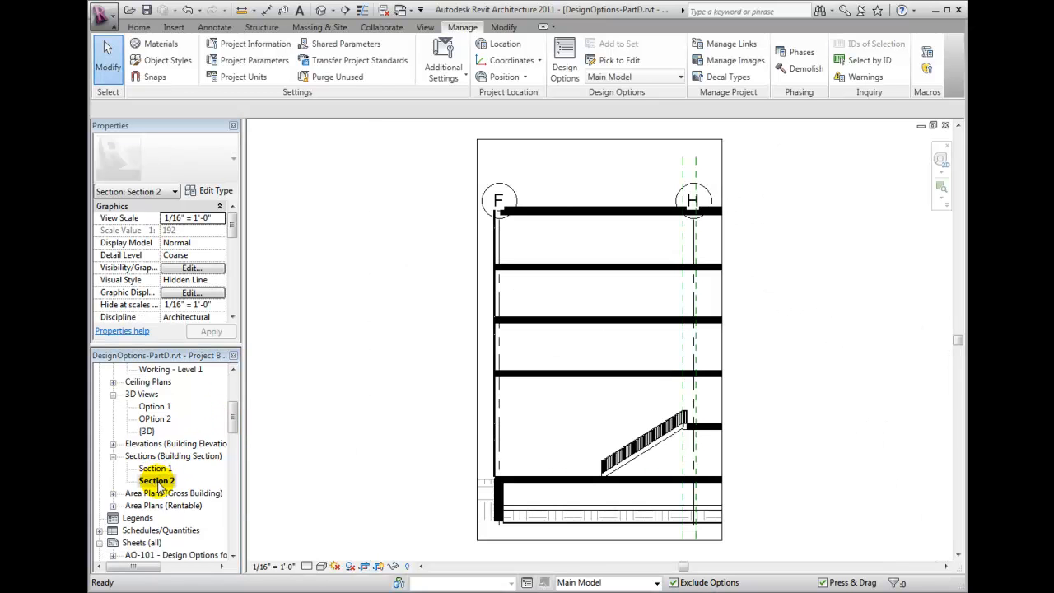
{"action": "mouse_move", "coordinate": [461, 458]}
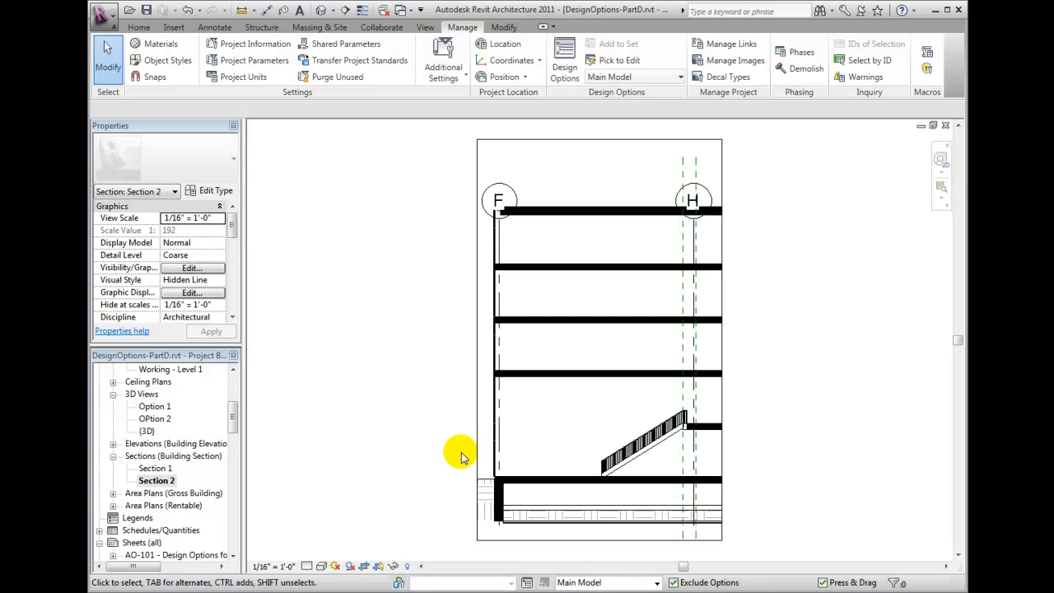
{"action": "left_click", "coordinate": [191, 267]}
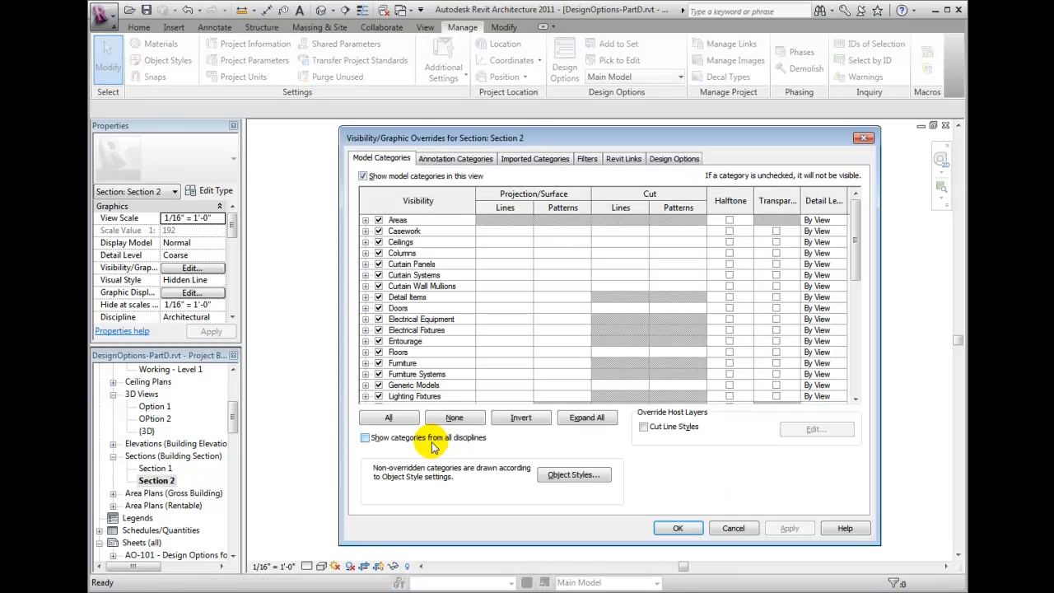
Check that Design Options shows Atrium Stairs as Closed - Option 1, then accept with OK.
{"action": "left_click", "coordinate": [674, 158]}
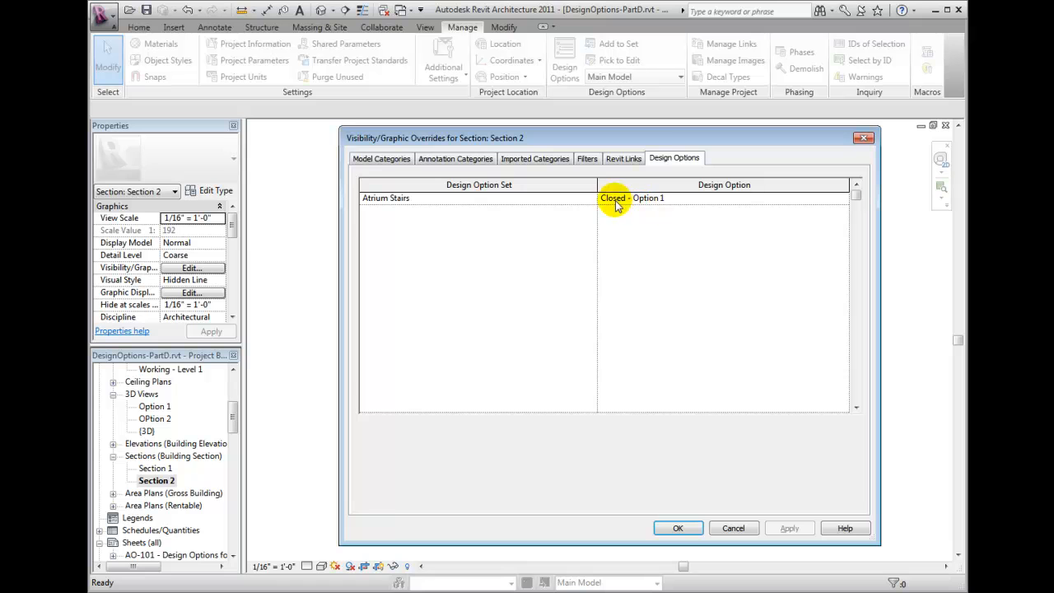
{"action": "left_click", "coordinate": [679, 527]}
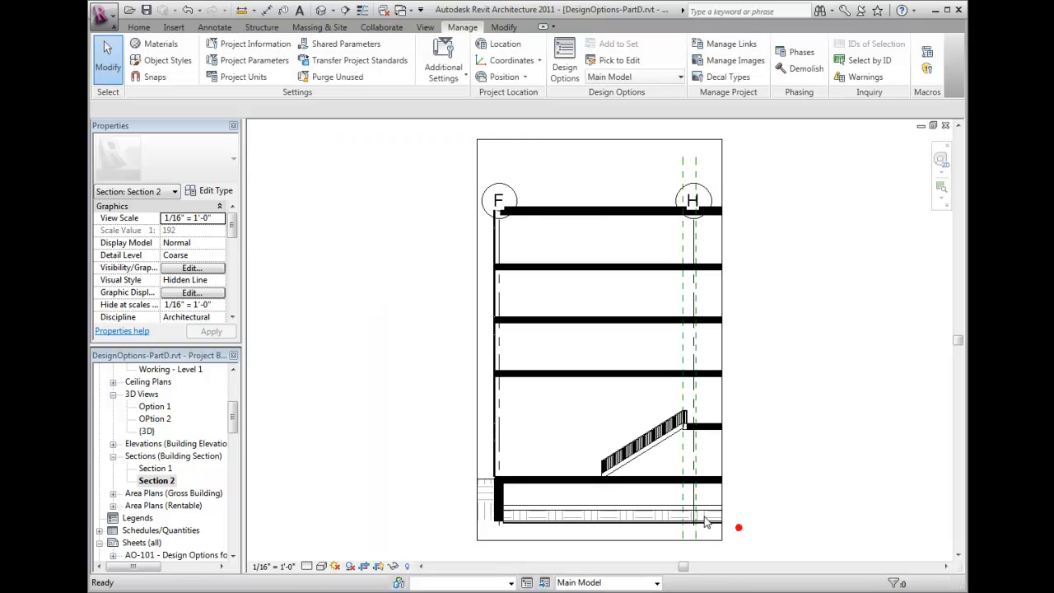